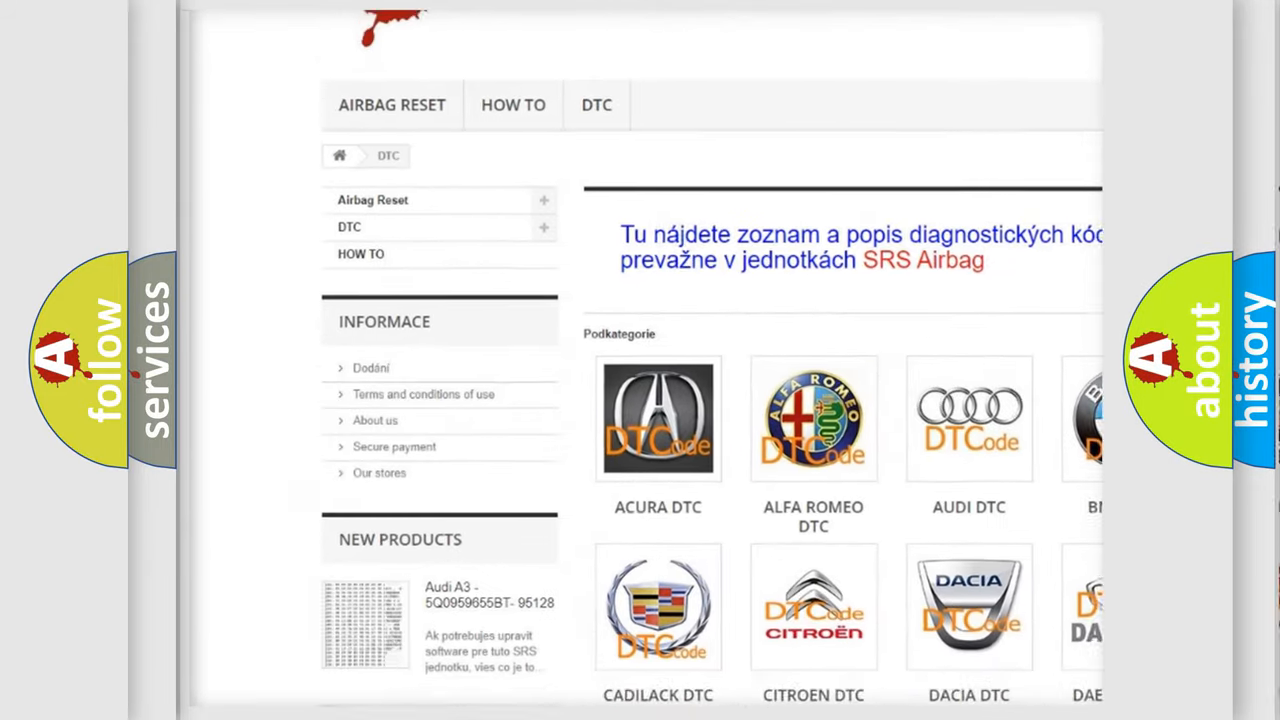
scroll("down", 3)
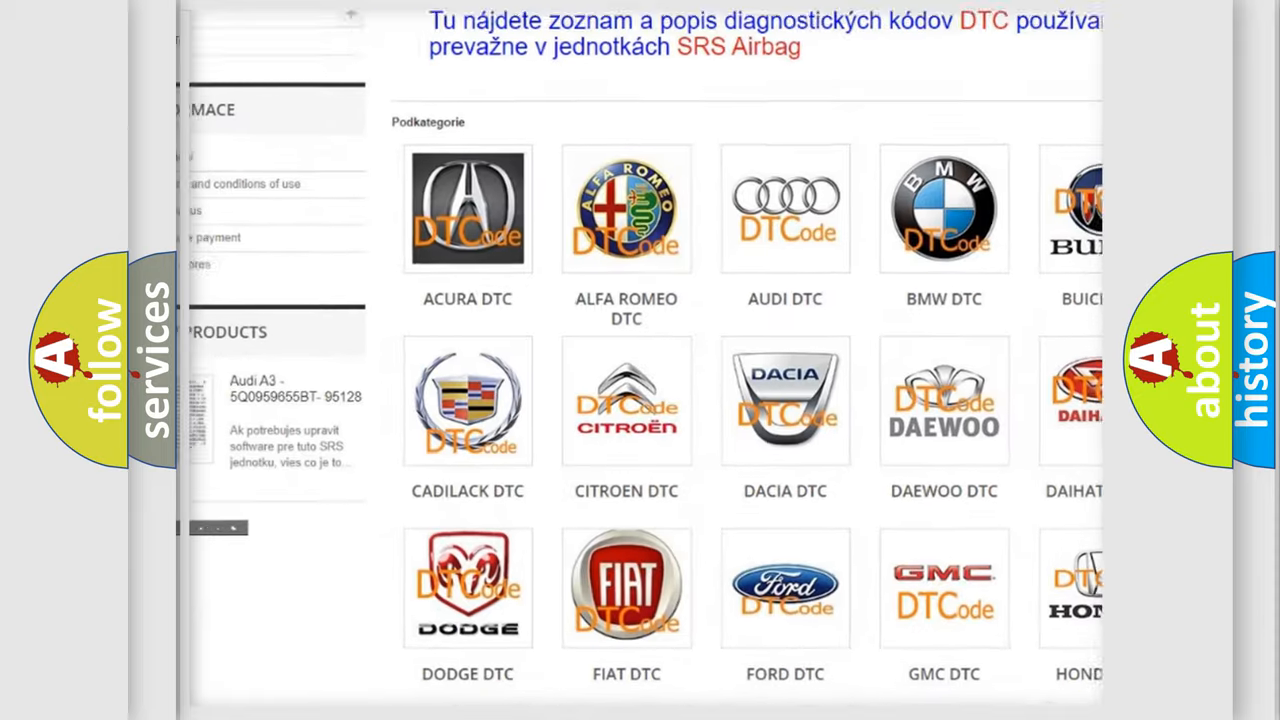
scroll("down", 3)
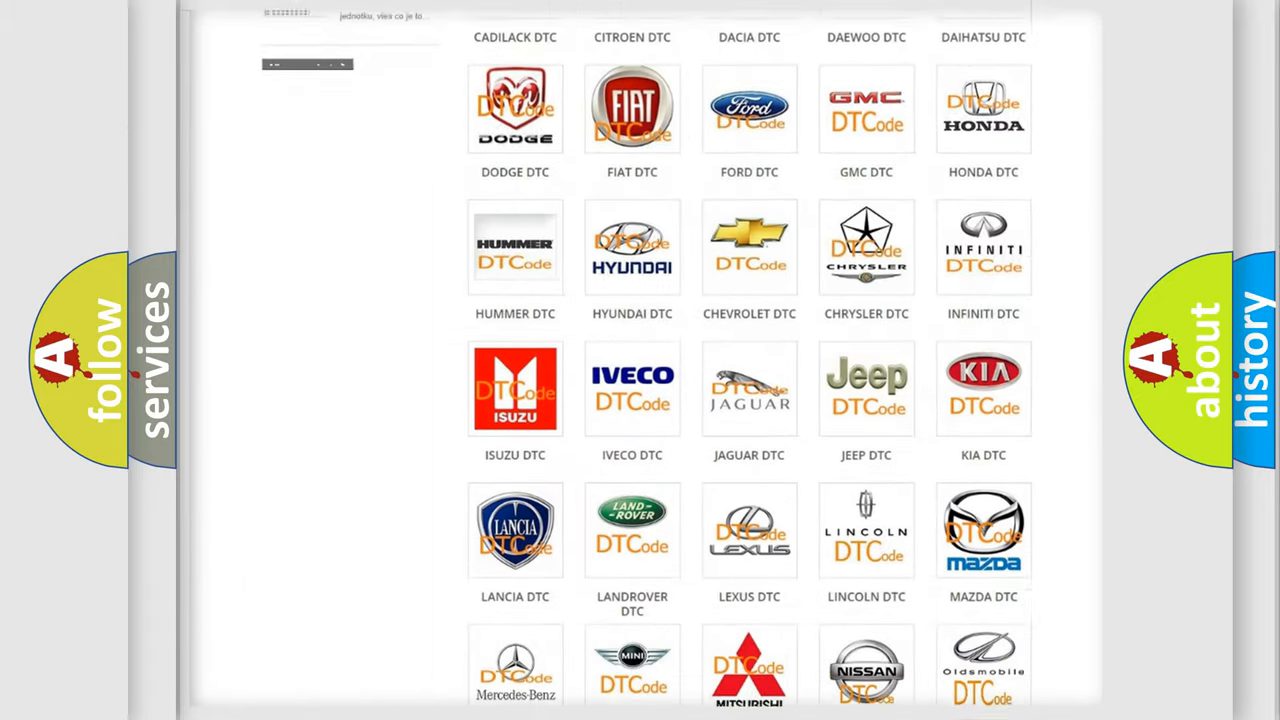
scroll("down", 3)
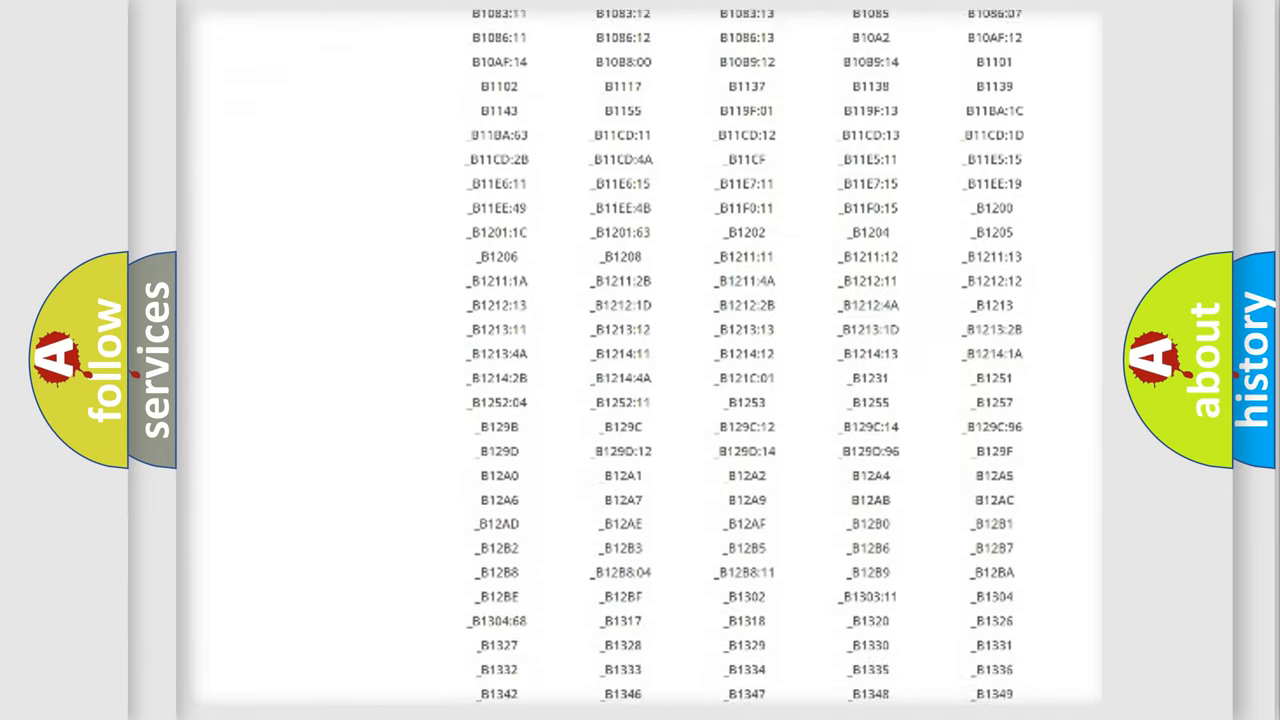
scroll("down", 3)
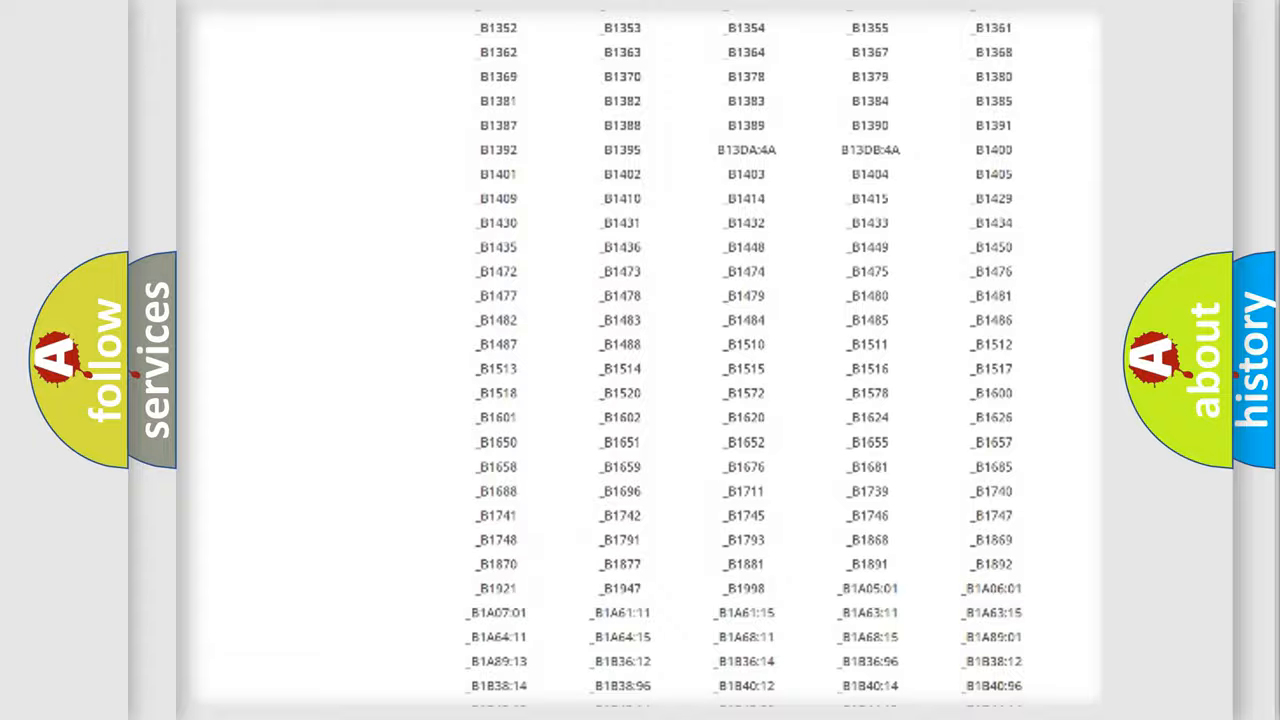